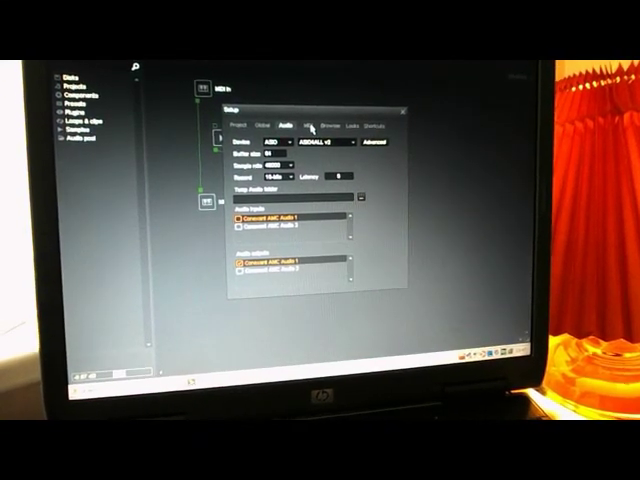
Step: Show the MIDI input and output device lists in the Setup dialog
left_click(312, 122)
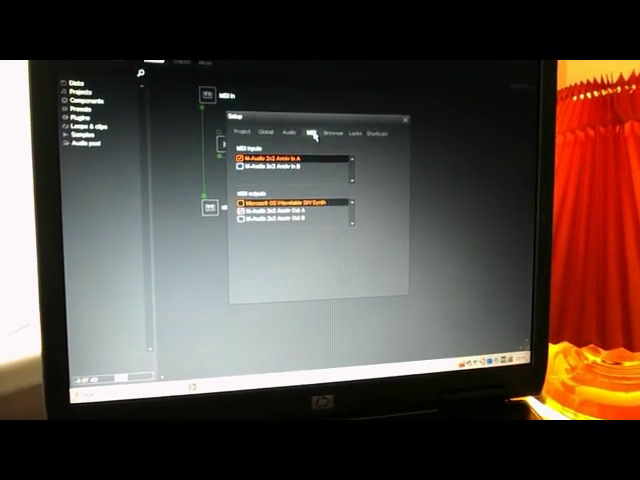